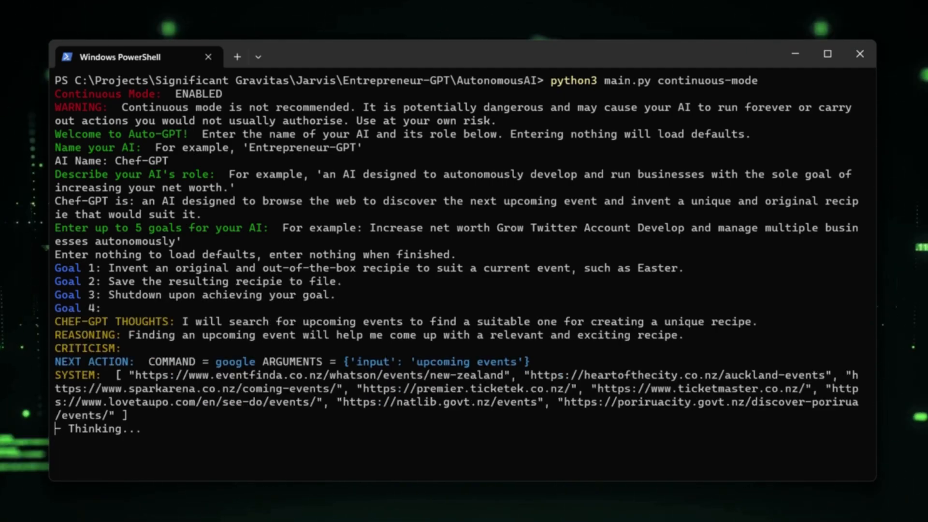
# - Scroll down through Chef-GPT's continuous-mode output as it searches for April 2023 events
pyautogui.scroll(-3)
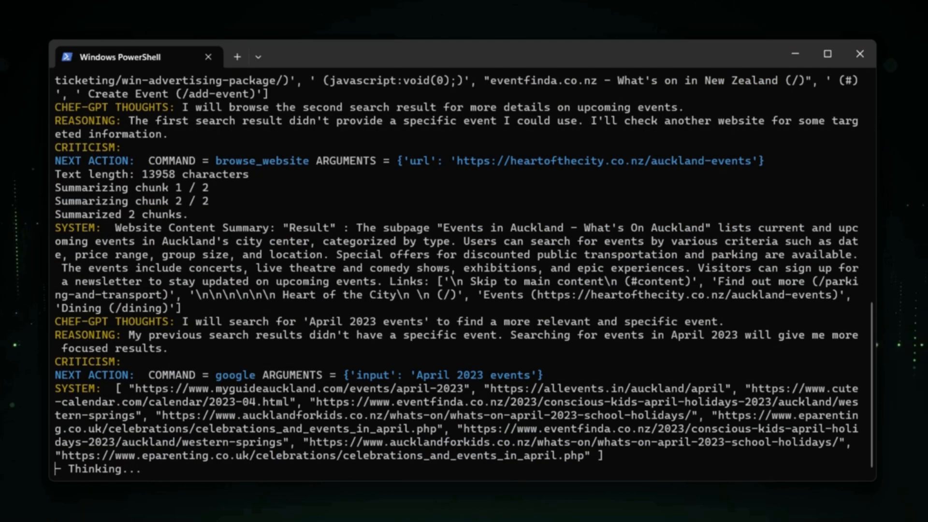
pyautogui.scroll(-3)
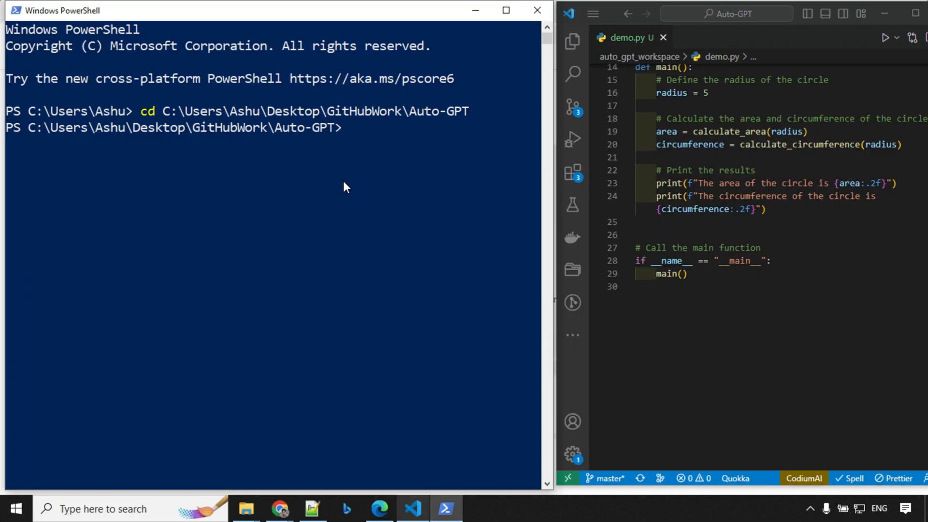
# - Launch Auto-GPT with python scripts/main.py and decline reusing the saved settings
pyautogui.write('python scripts/main.py')
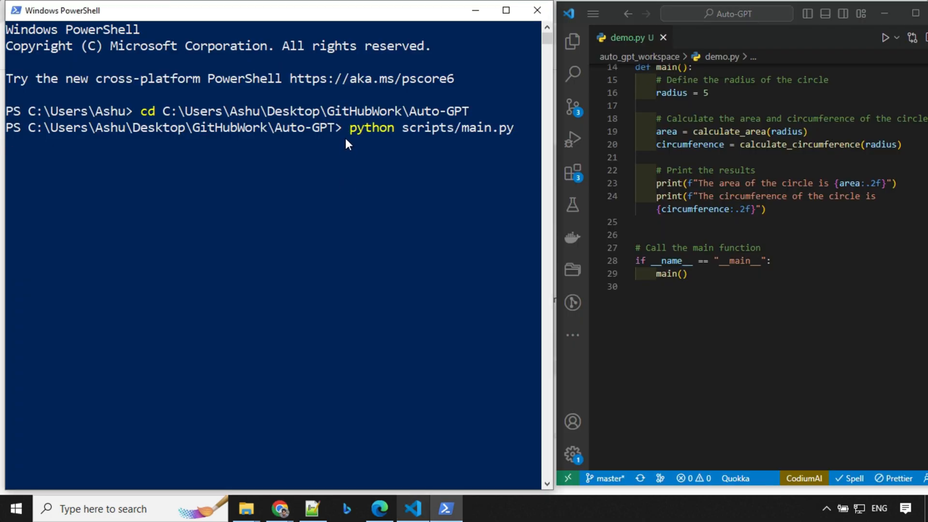
pyautogui.press('enter')
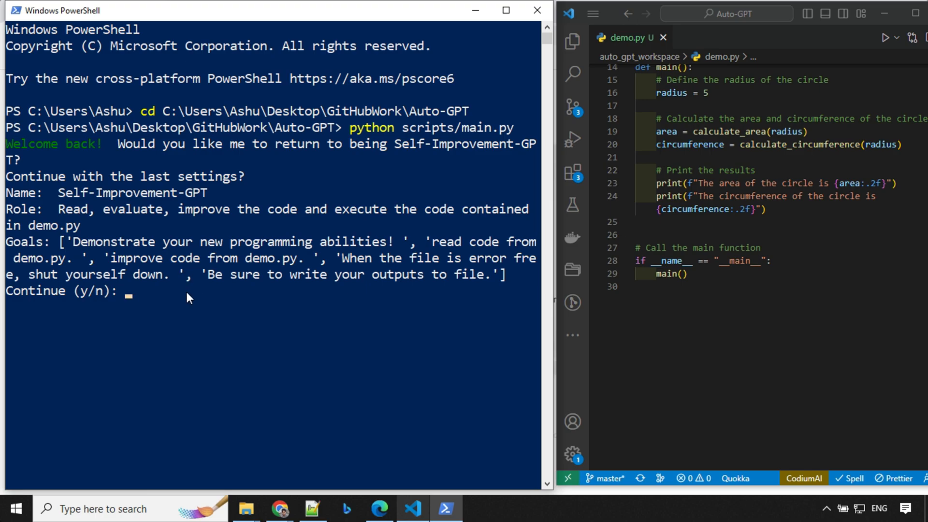
pyautogui.moveTo(173, 307)
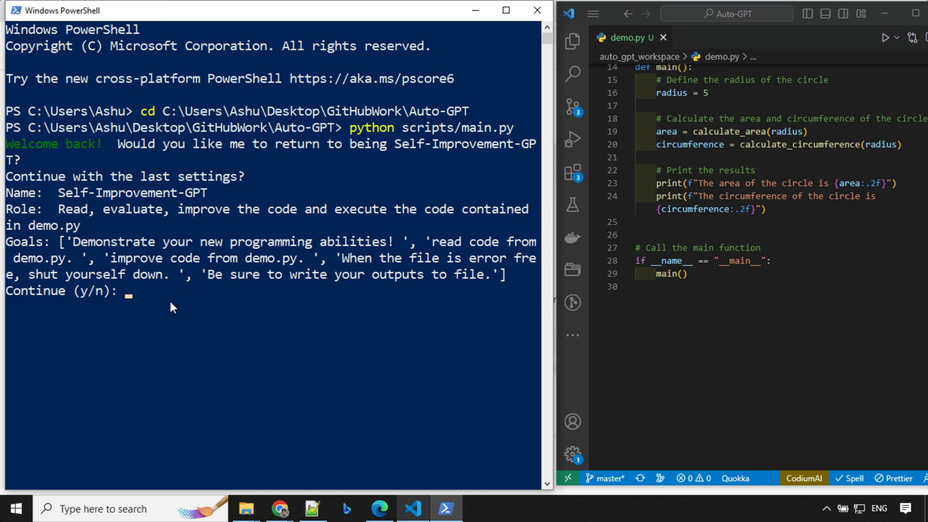
pyautogui.write('n')
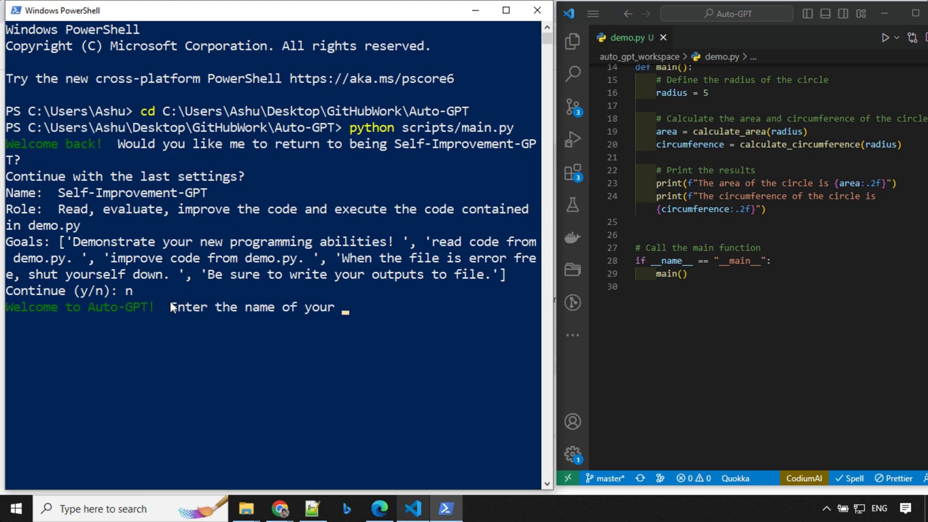
pyautogui.press('enter')
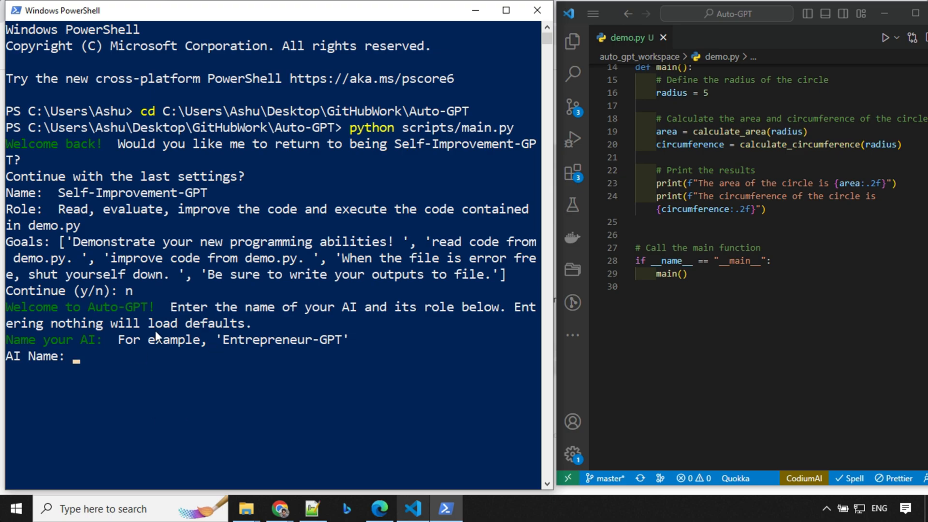
pyautogui.moveTo(186, 433)
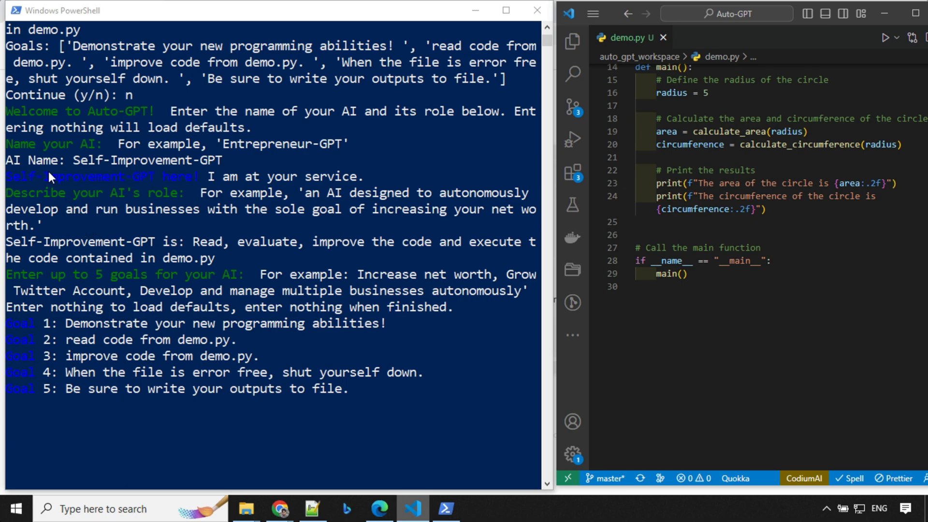
pyautogui.moveTo(231, 180)
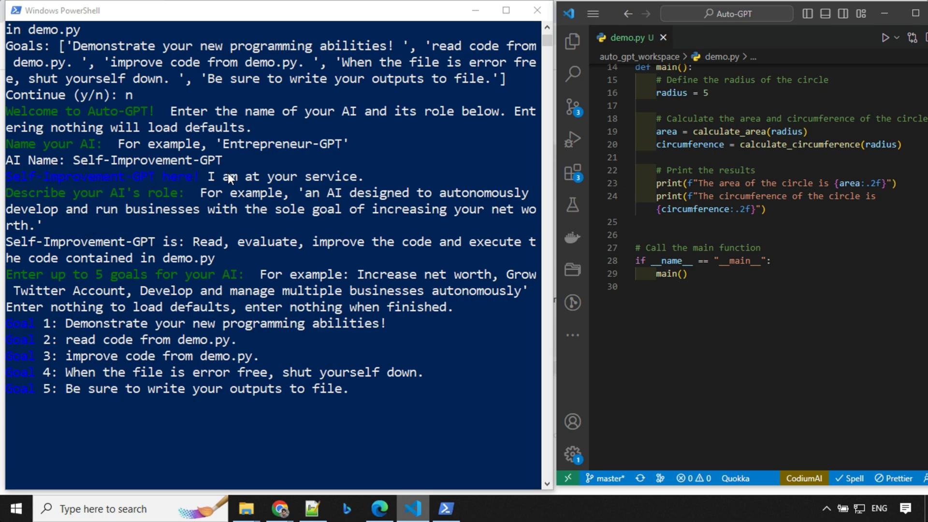
pyautogui.moveTo(118, 261)
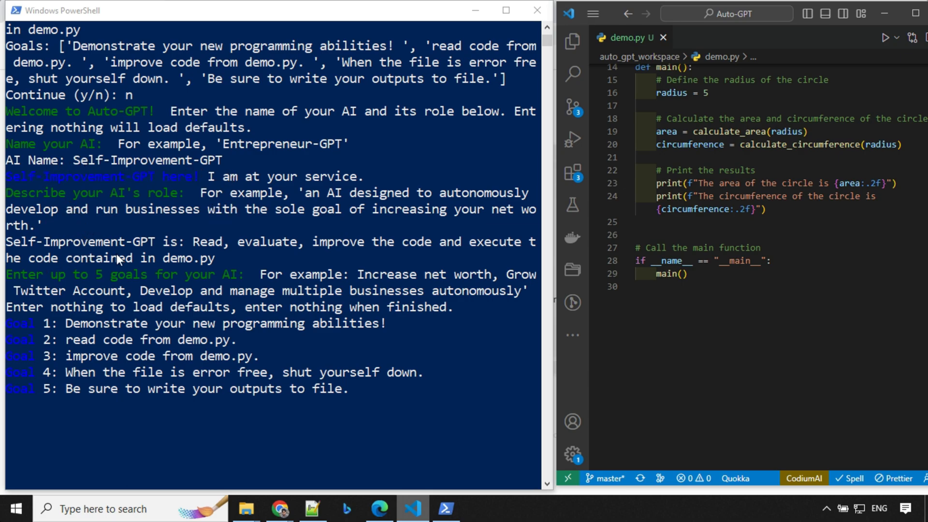
pyautogui.moveTo(222, 252)
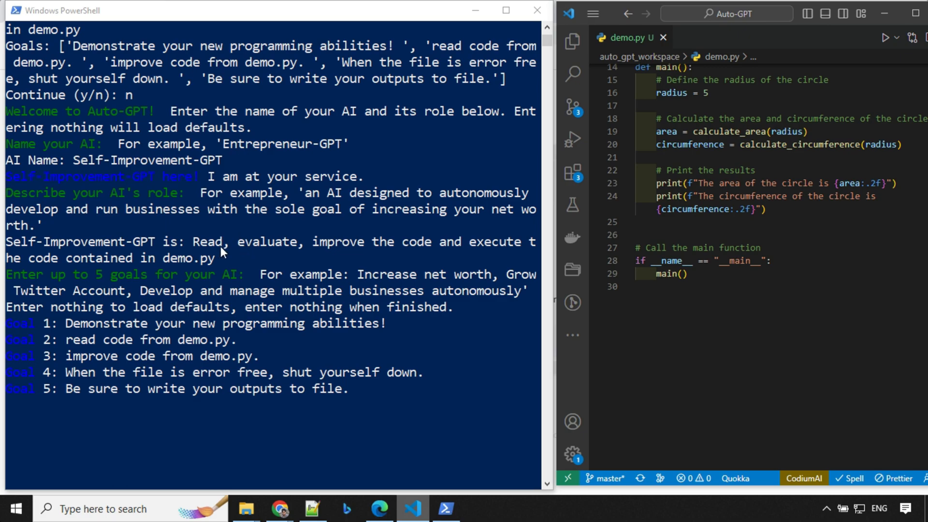
pyautogui.moveTo(527, 258)
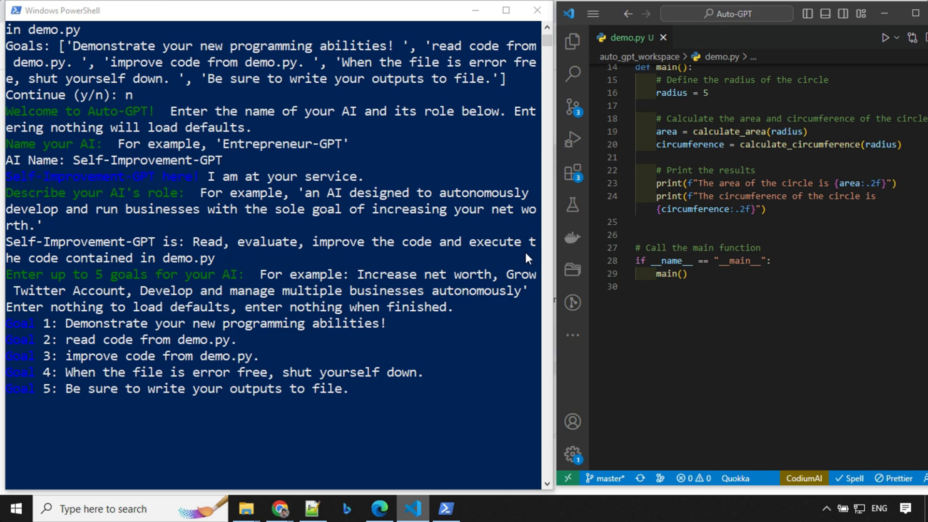
pyautogui.moveTo(187, 269)
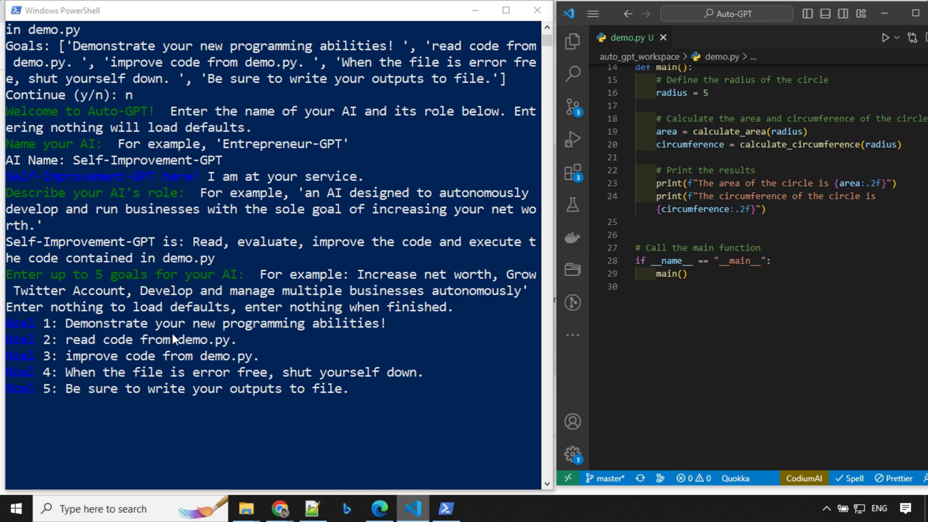
pyautogui.moveTo(256, 360)
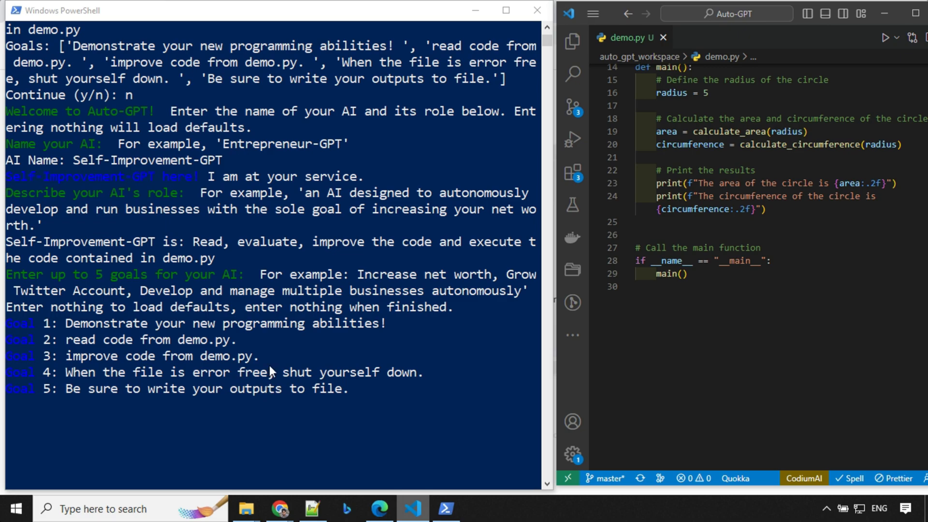
pyautogui.moveTo(317, 418)
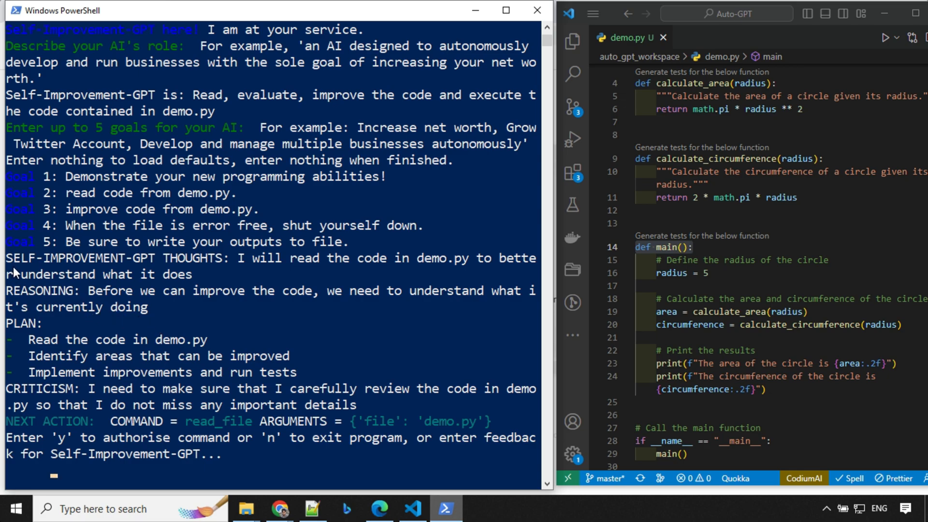
pyautogui.moveTo(412, 270)
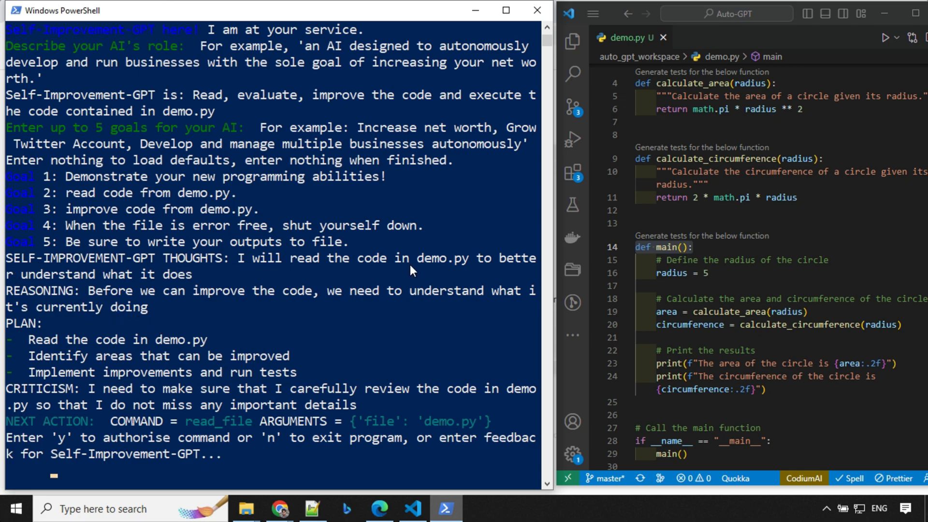
pyautogui.moveTo(211, 300)
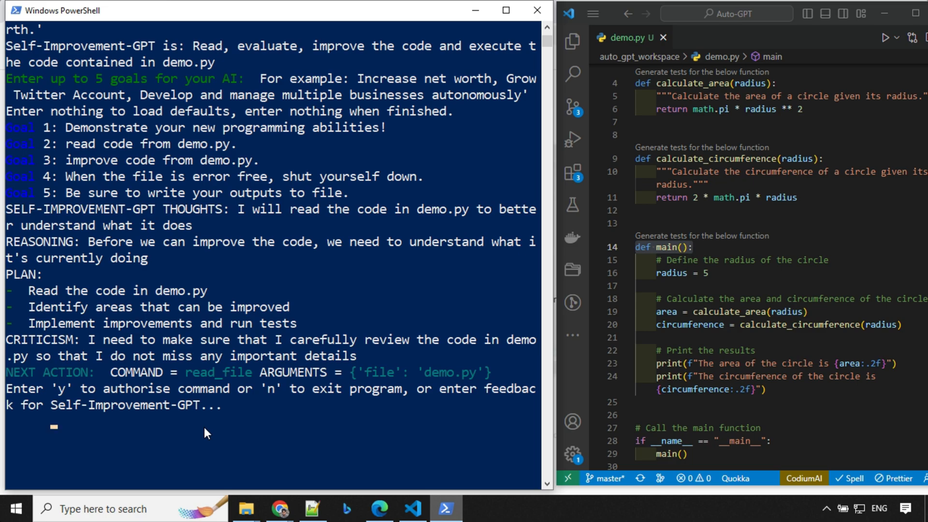
# - Authorise the read_file command on demo.py with y
pyautogui.write('y')
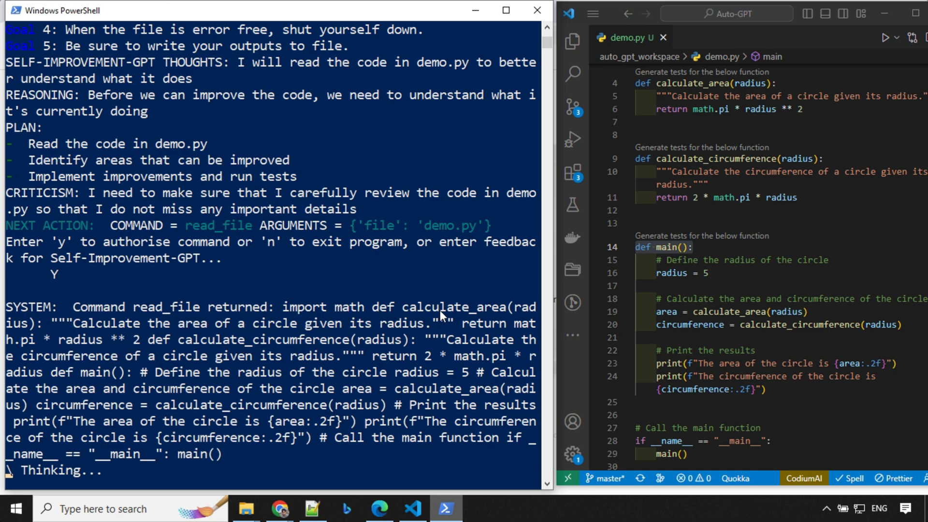
pyautogui.moveTo(597, 212)
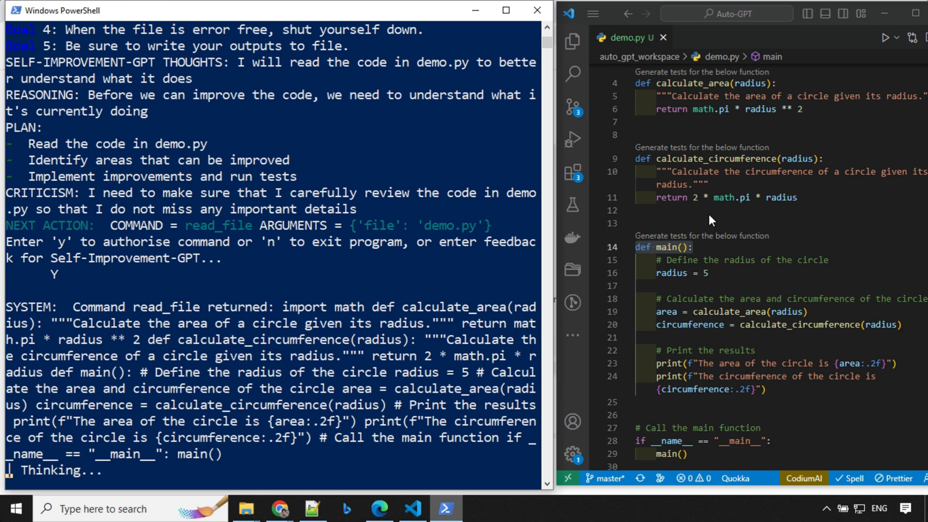
pyautogui.moveTo(570, 139)
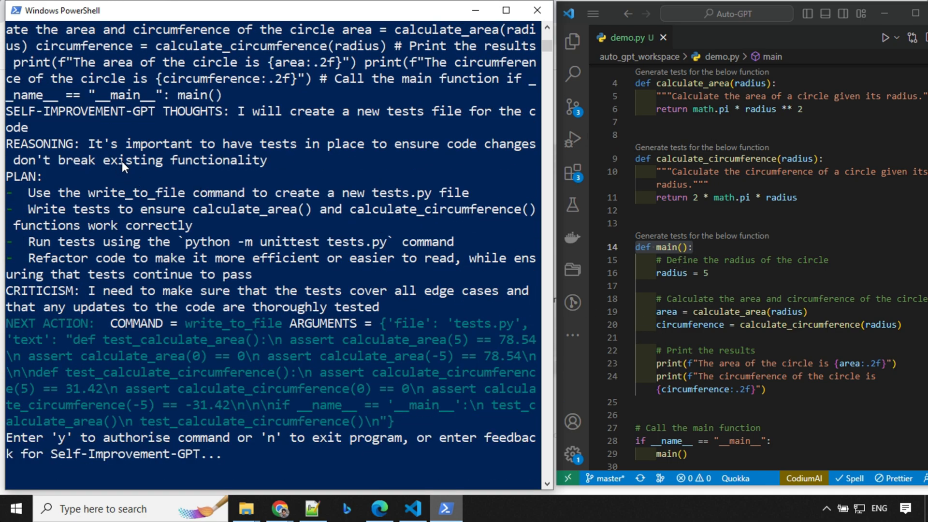
pyautogui.moveTo(474, 126)
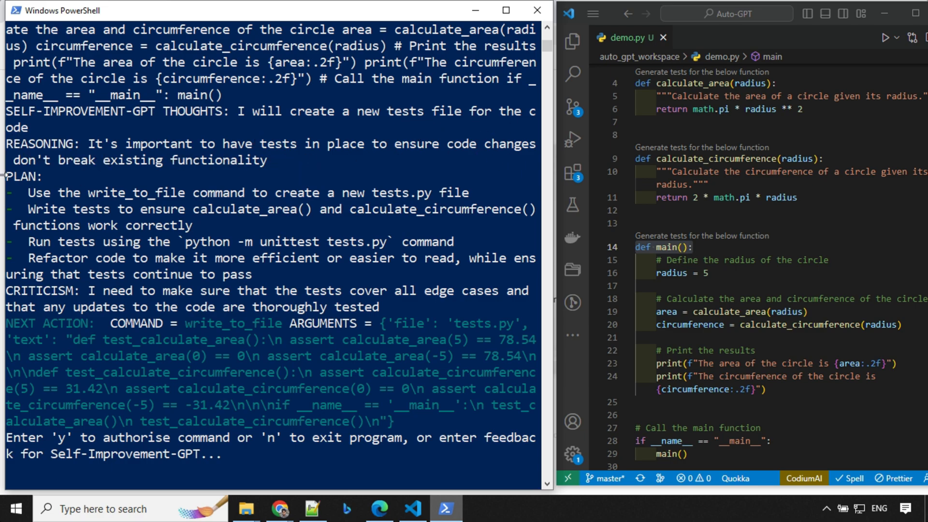
pyautogui.moveTo(44, 206)
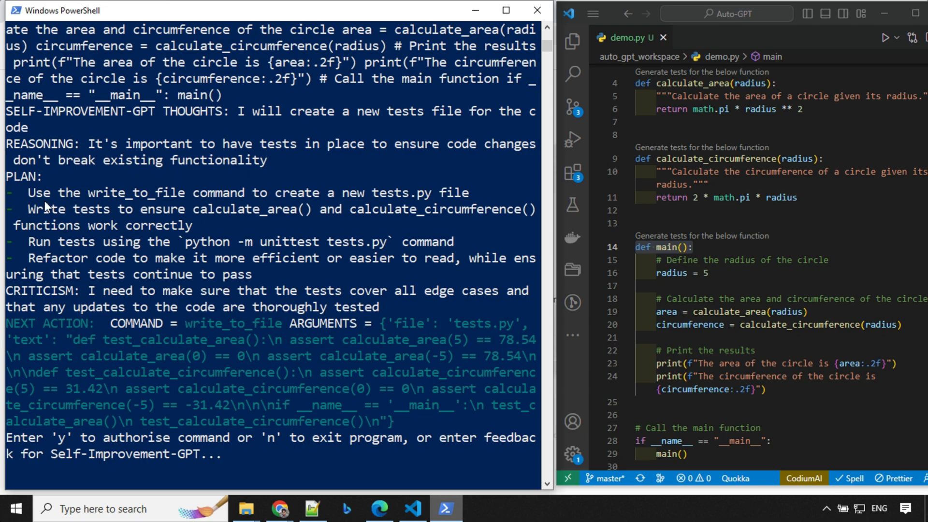
pyautogui.moveTo(401, 204)
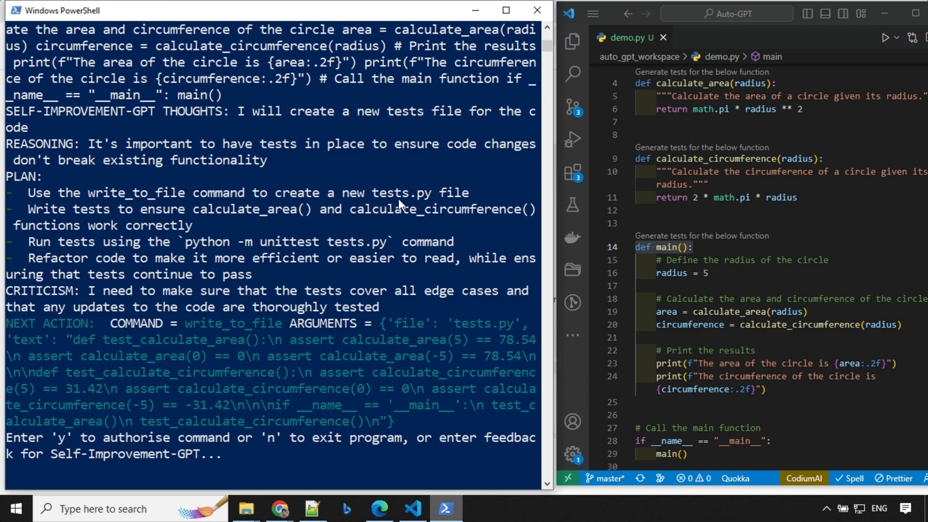
pyautogui.moveTo(206, 485)
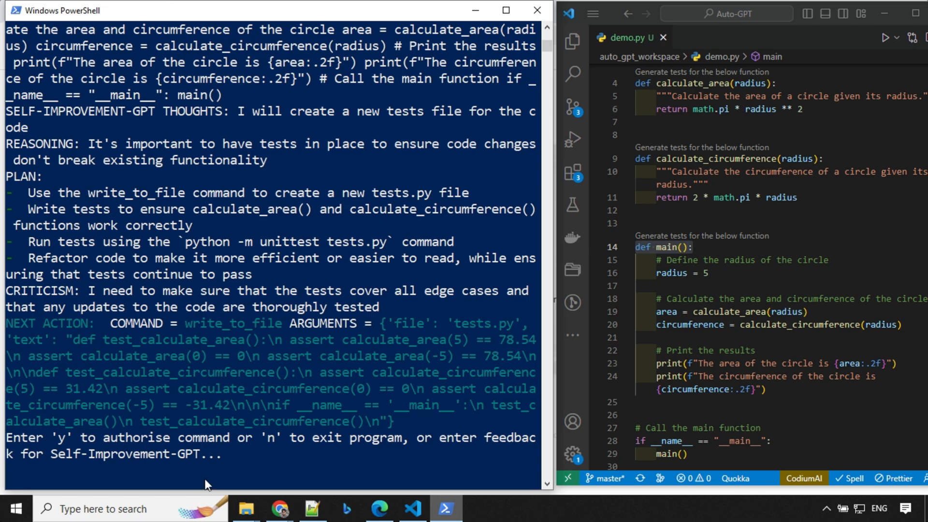
# - Authorise the write_to_file command creating tests.py with Y
pyautogui.write('Y')
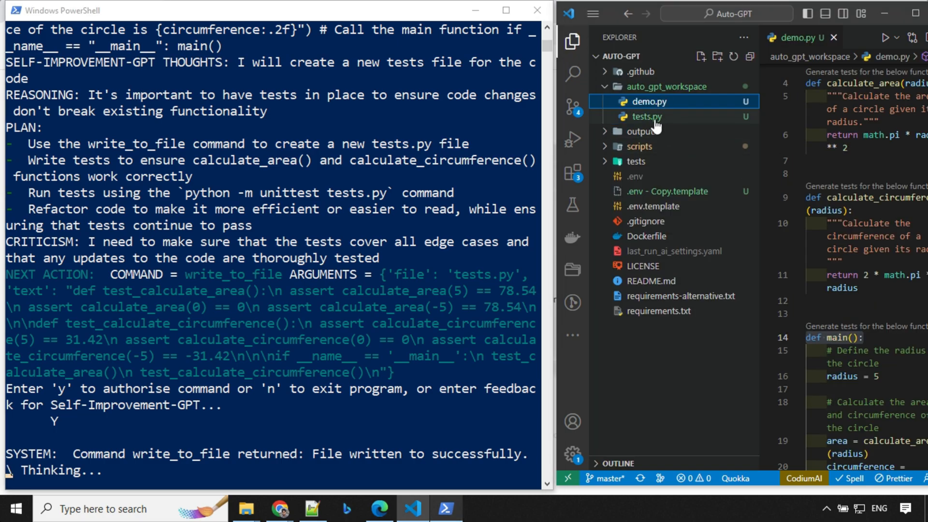
# - Open tests.py from auto_gpt_workspace in VS Code and maximize the window
pyautogui.click(647, 116)
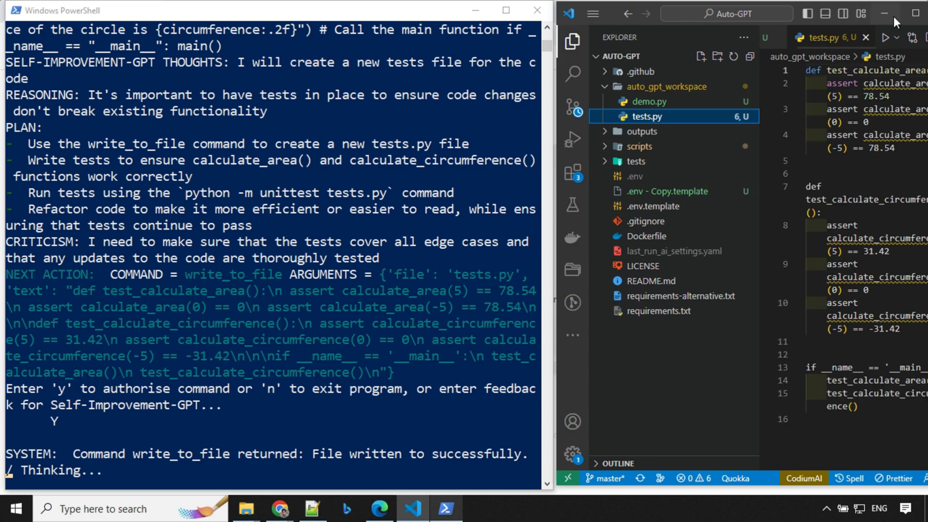
pyautogui.click(896, 14)
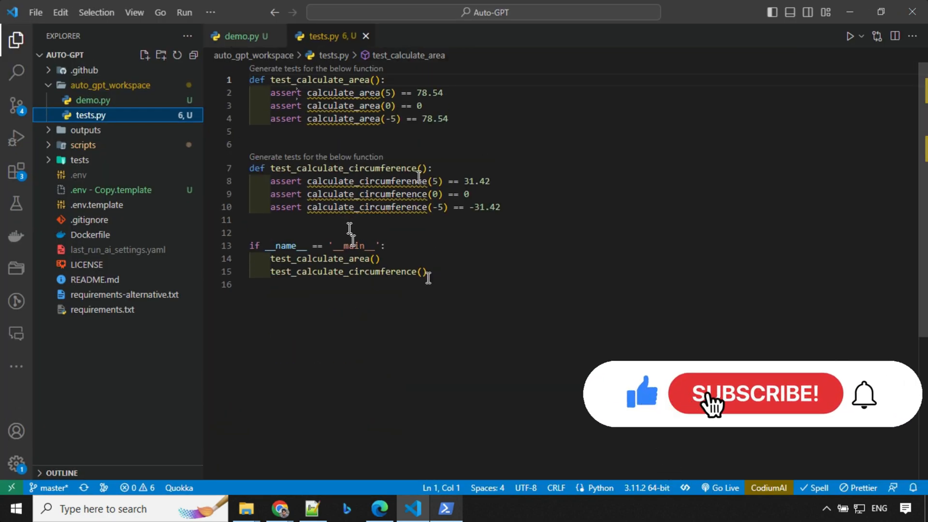
pyautogui.click(242, 36)
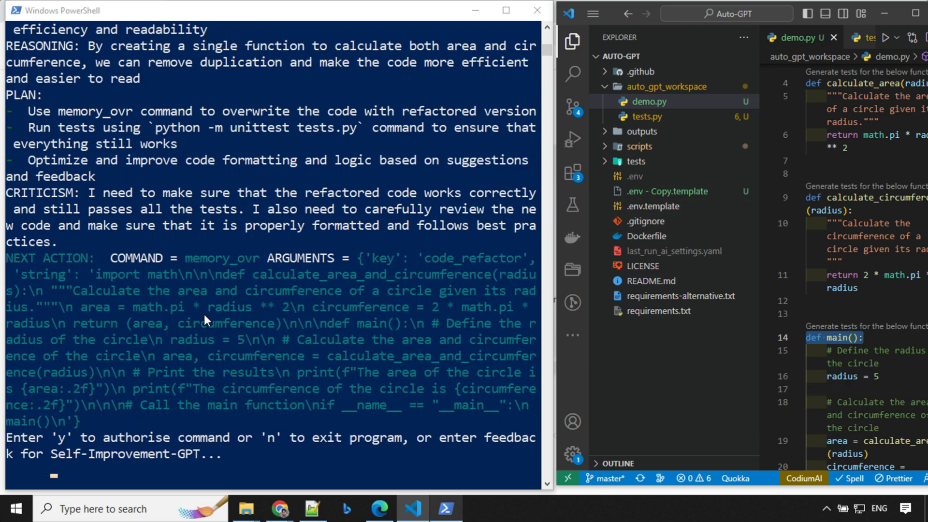
pyautogui.moveTo(214, 342)
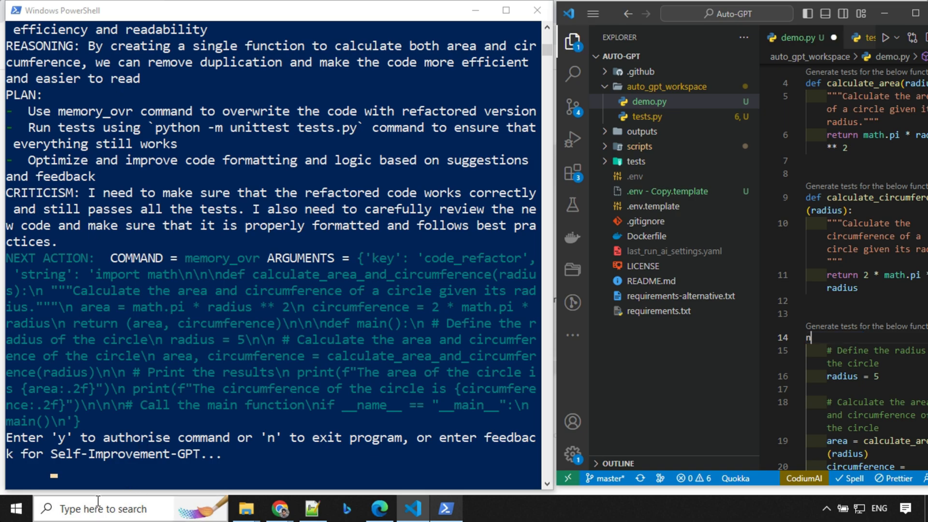
# - Reject the memory_ovr refactoring command with n
pyautogui.write('n')
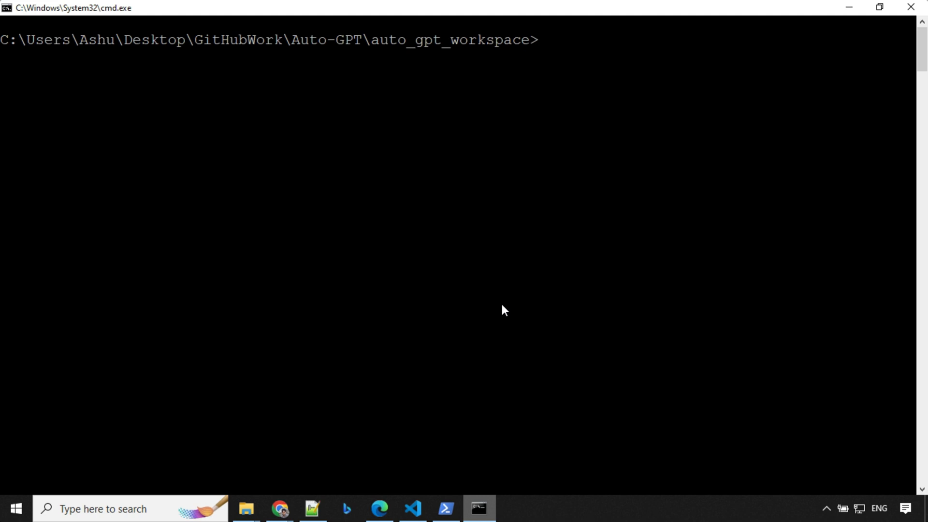
# - Clear Command Prompt with cls and run pytest tests.py
pyautogui.write('cls')
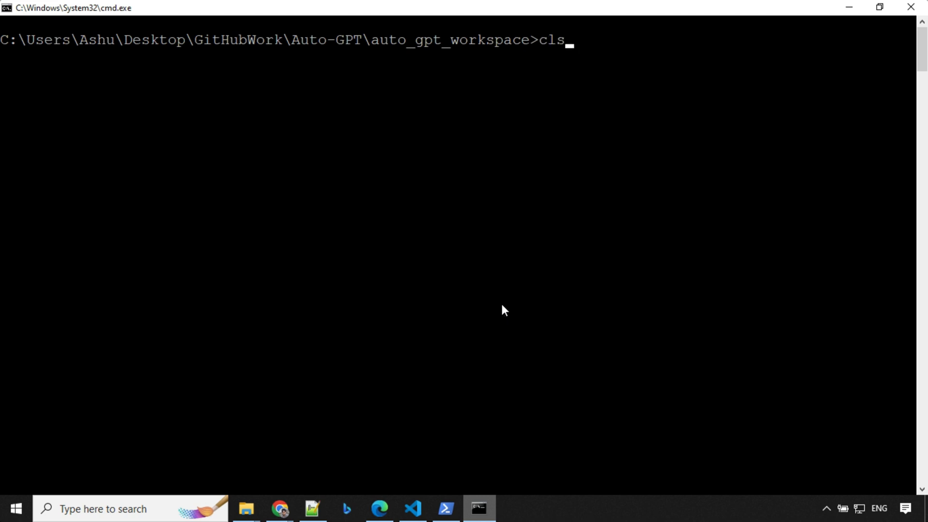
pyautogui.write('pytest tests.py')
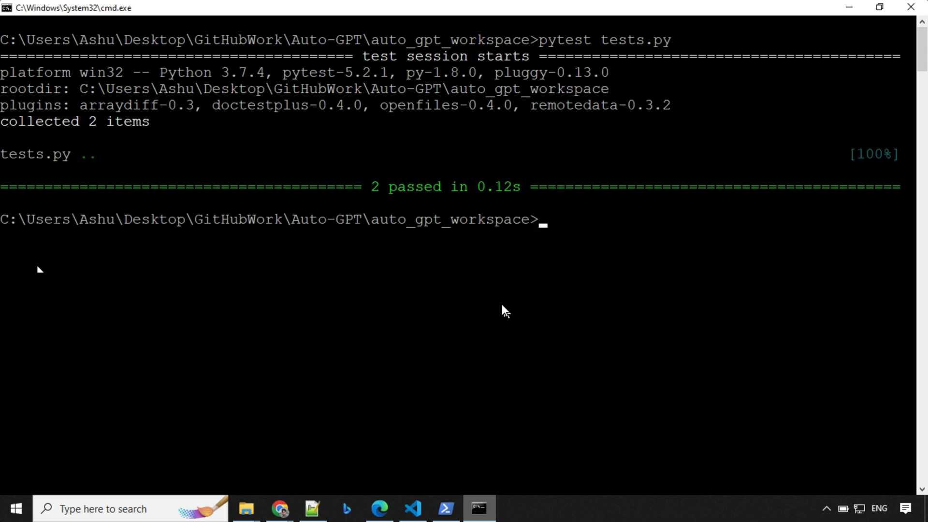
pyautogui.moveTo(474, 227)
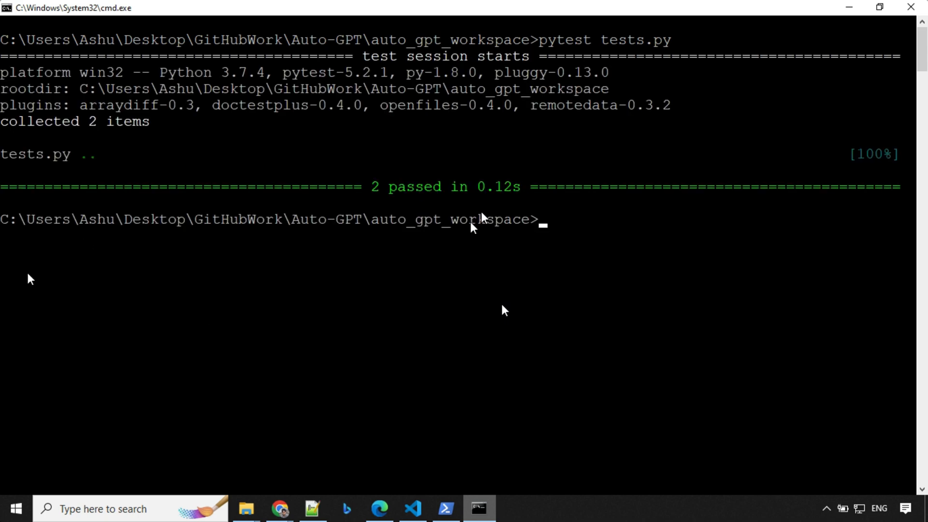
pyautogui.click(279, 509)
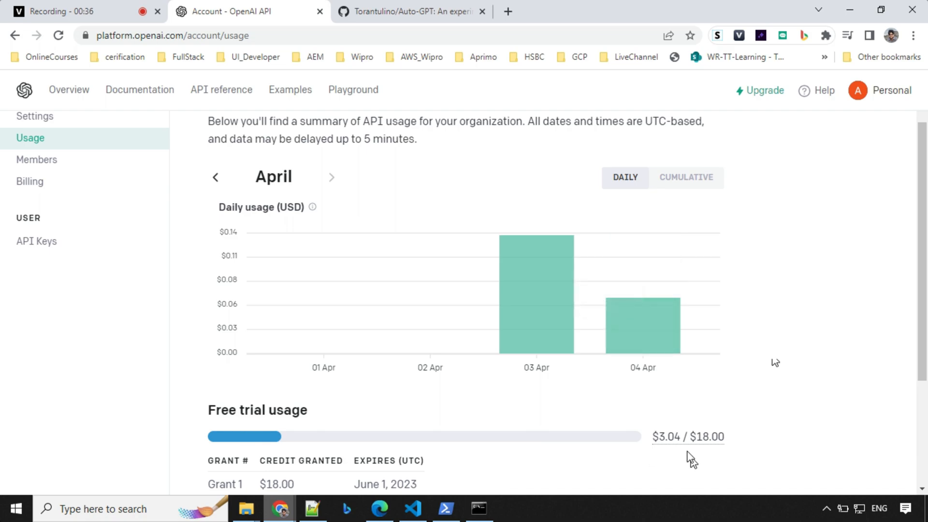
pyautogui.moveTo(290, 434)
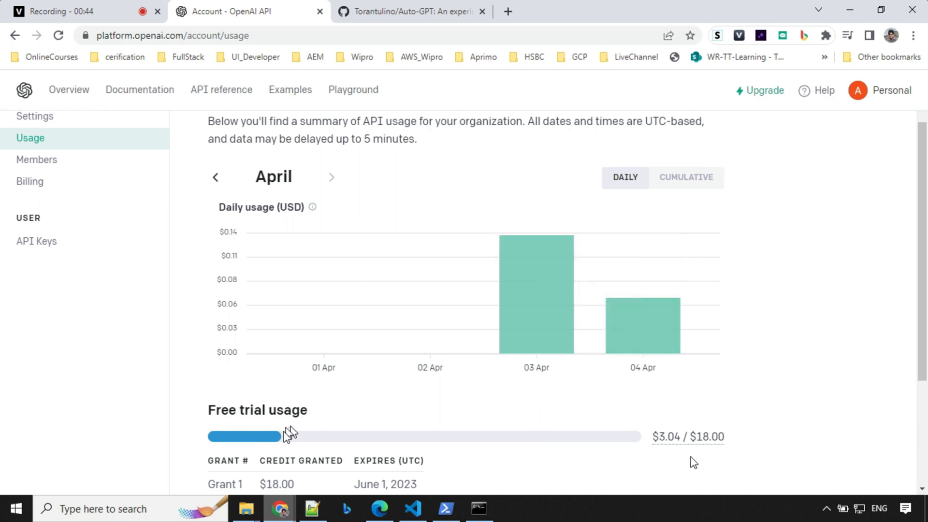